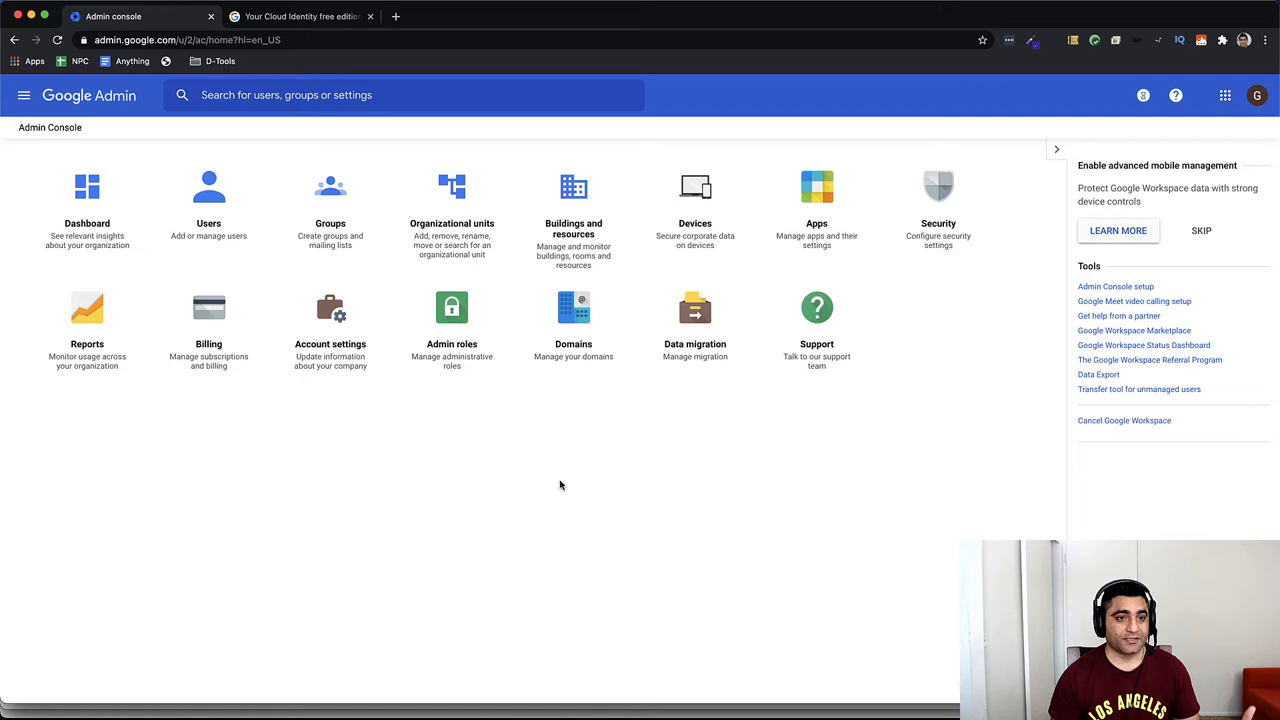
pyautogui.moveTo(473, 546)
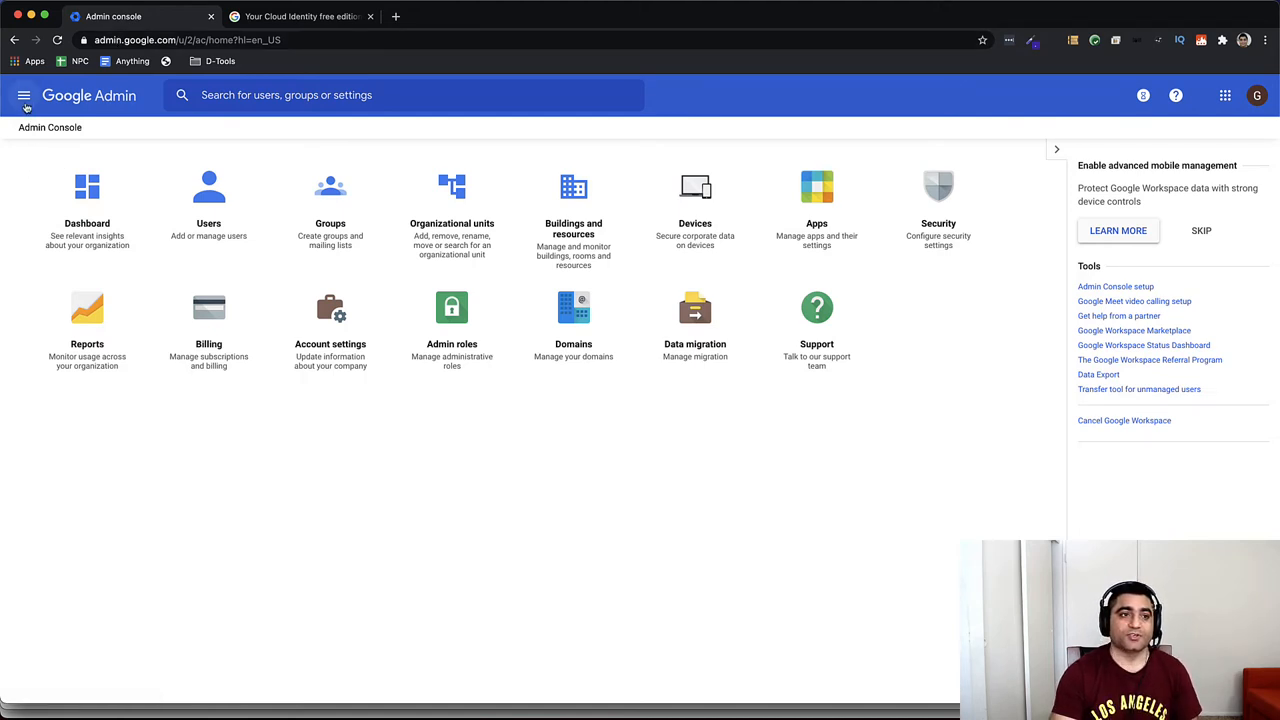
# Navigate from the Admin home page to Billing > Subscriptions
pyautogui.click(24, 95)
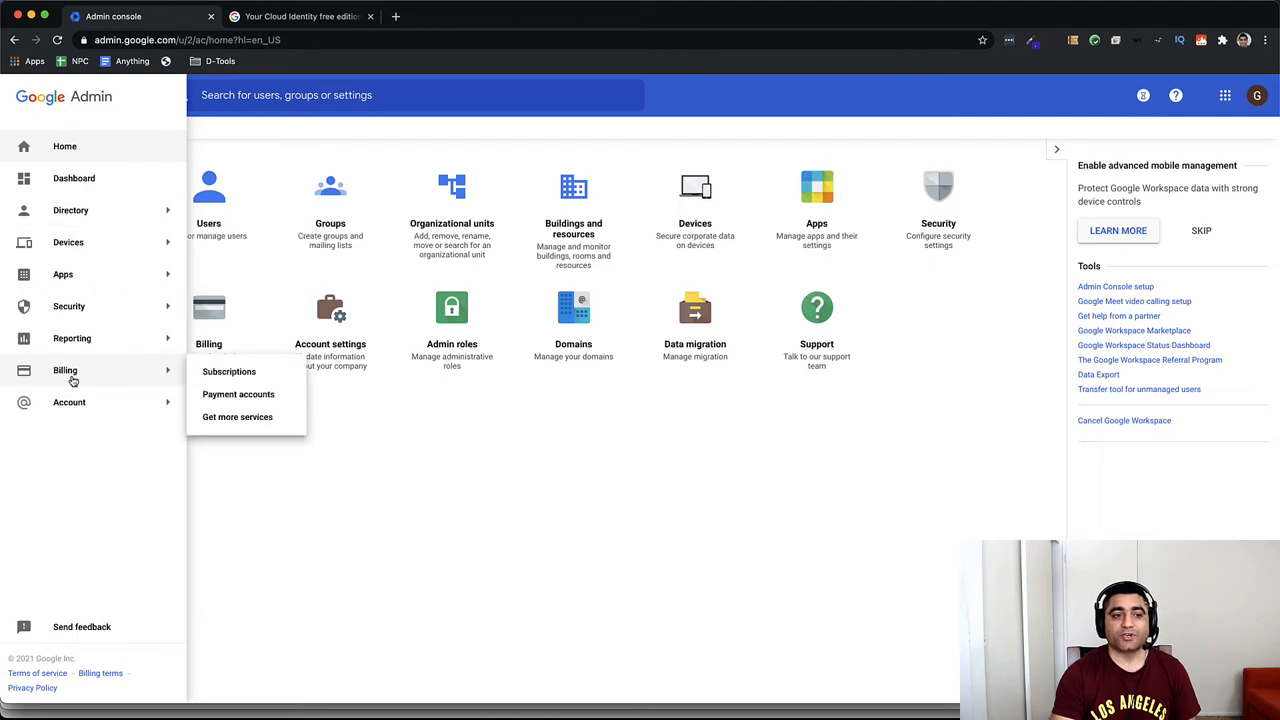
pyautogui.click(229, 371)
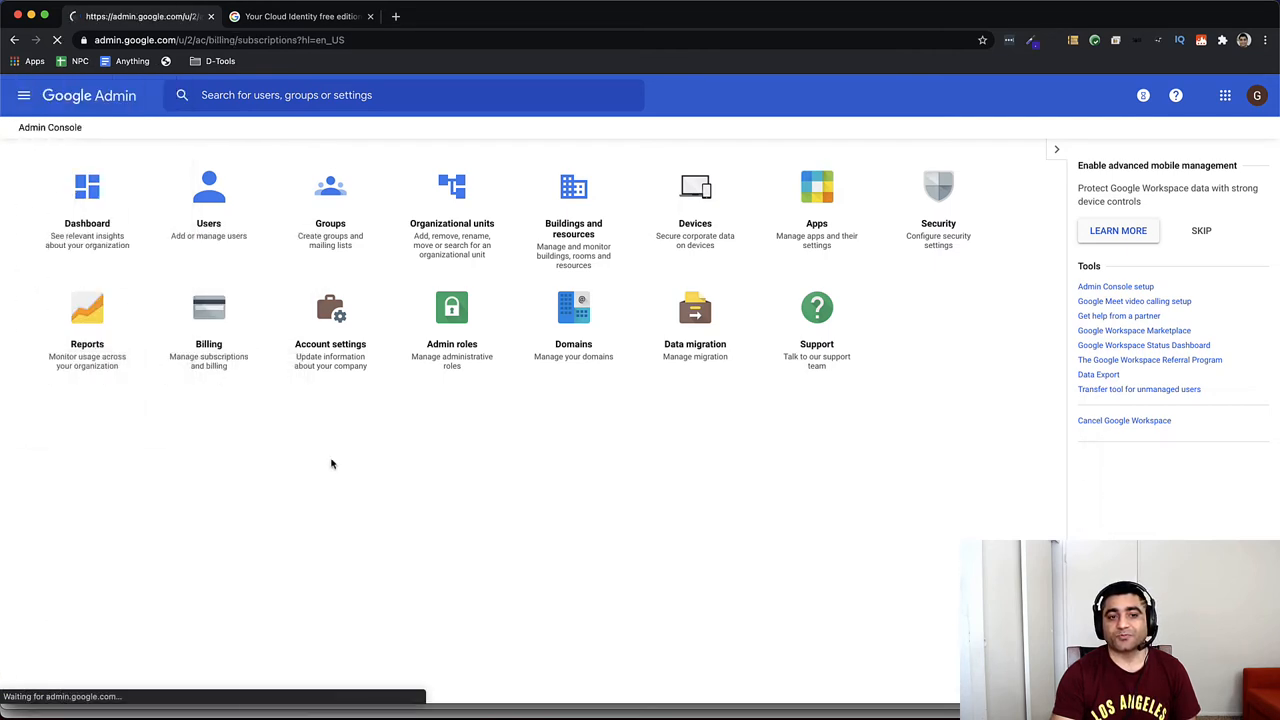
# From 'Add or upgrade a subscription', choose Cloud Identity and start adding Cloud Identity Free
pyautogui.click(208, 307)
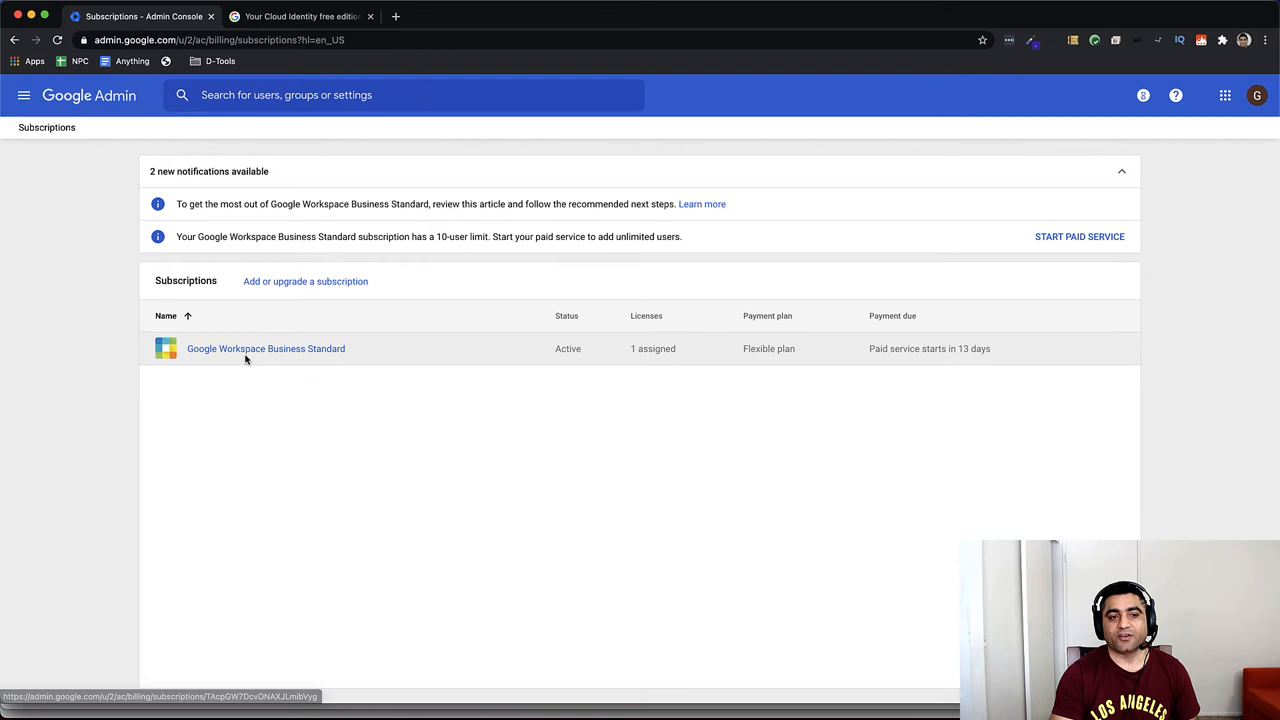
pyautogui.moveTo(265, 348)
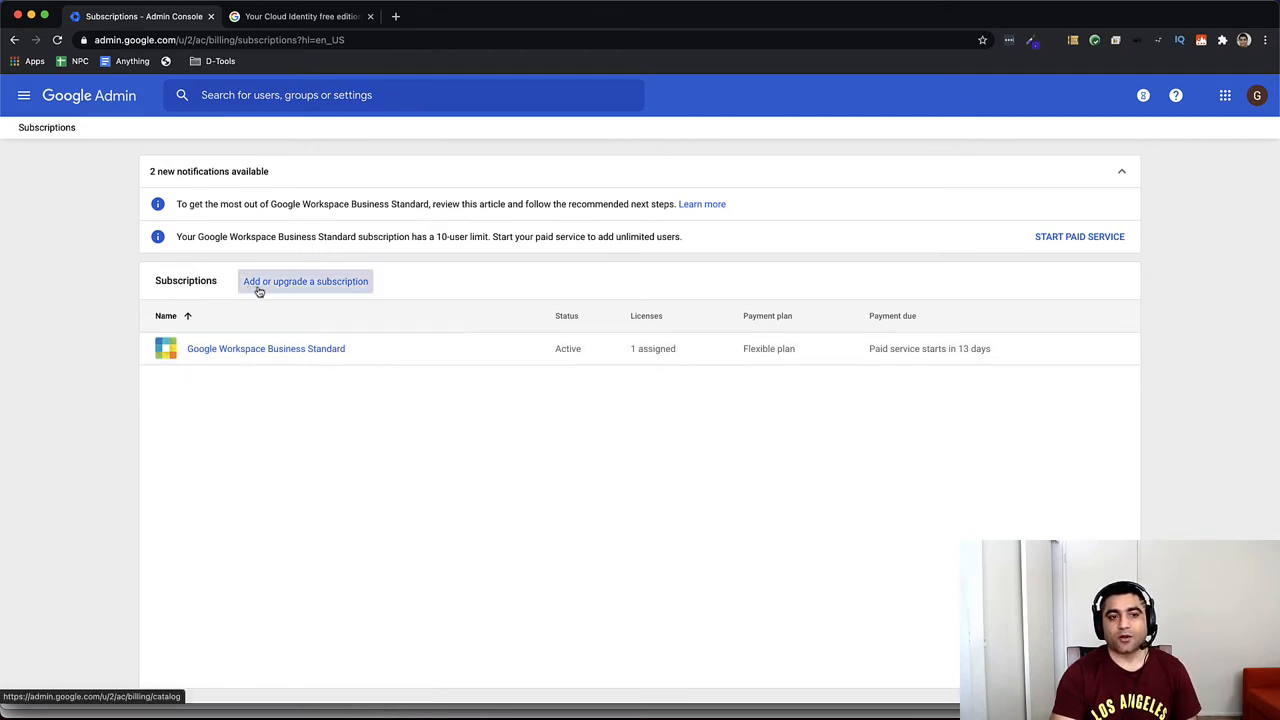
pyautogui.click(305, 281)
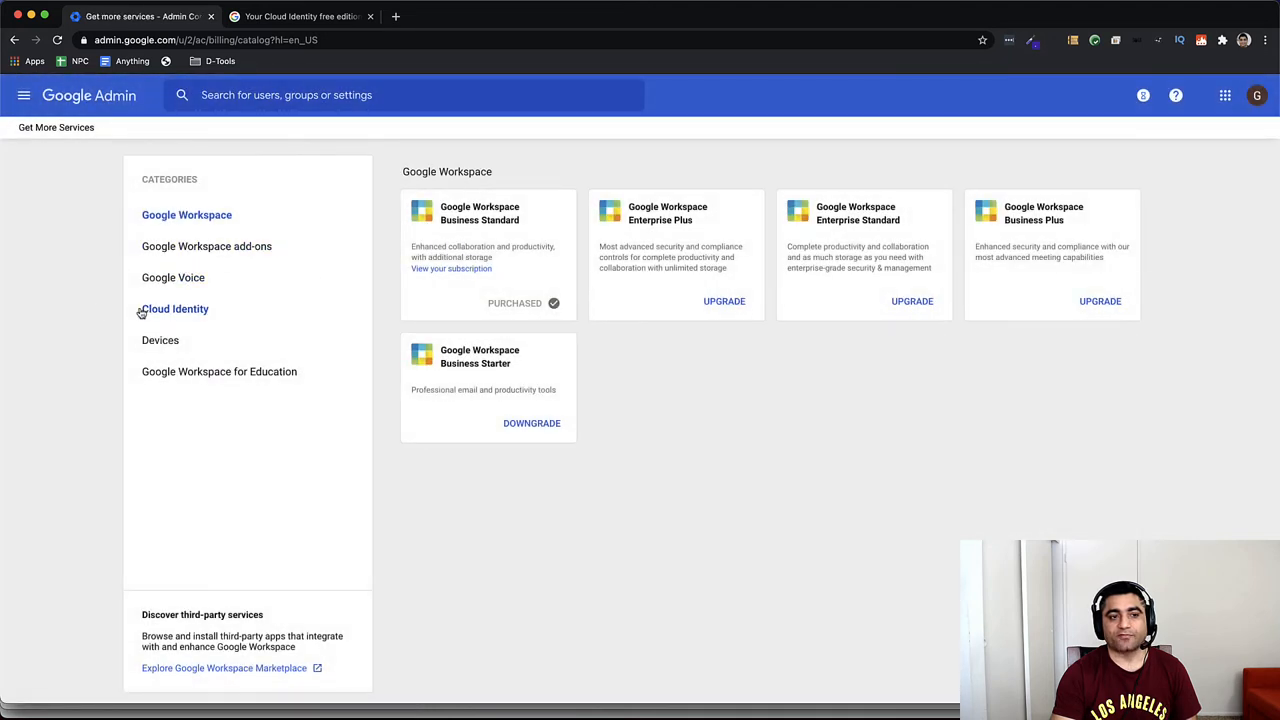
pyautogui.click(175, 309)
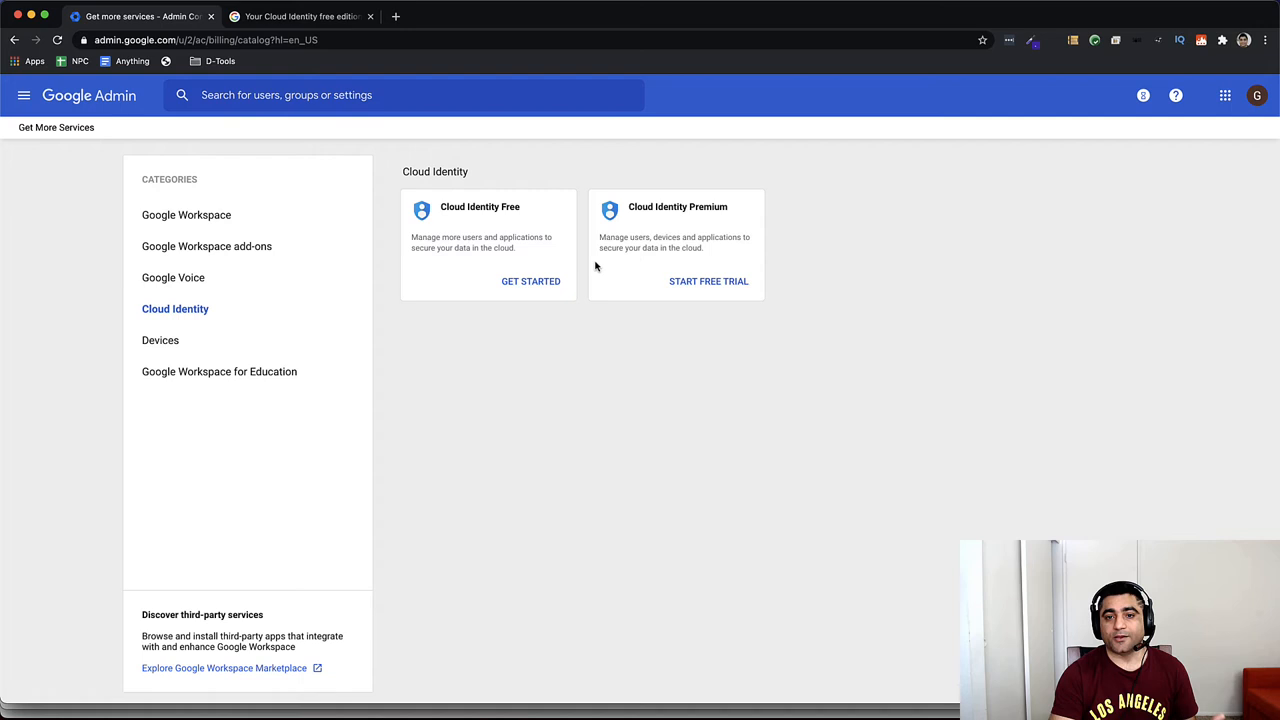
pyautogui.moveTo(518, 231)
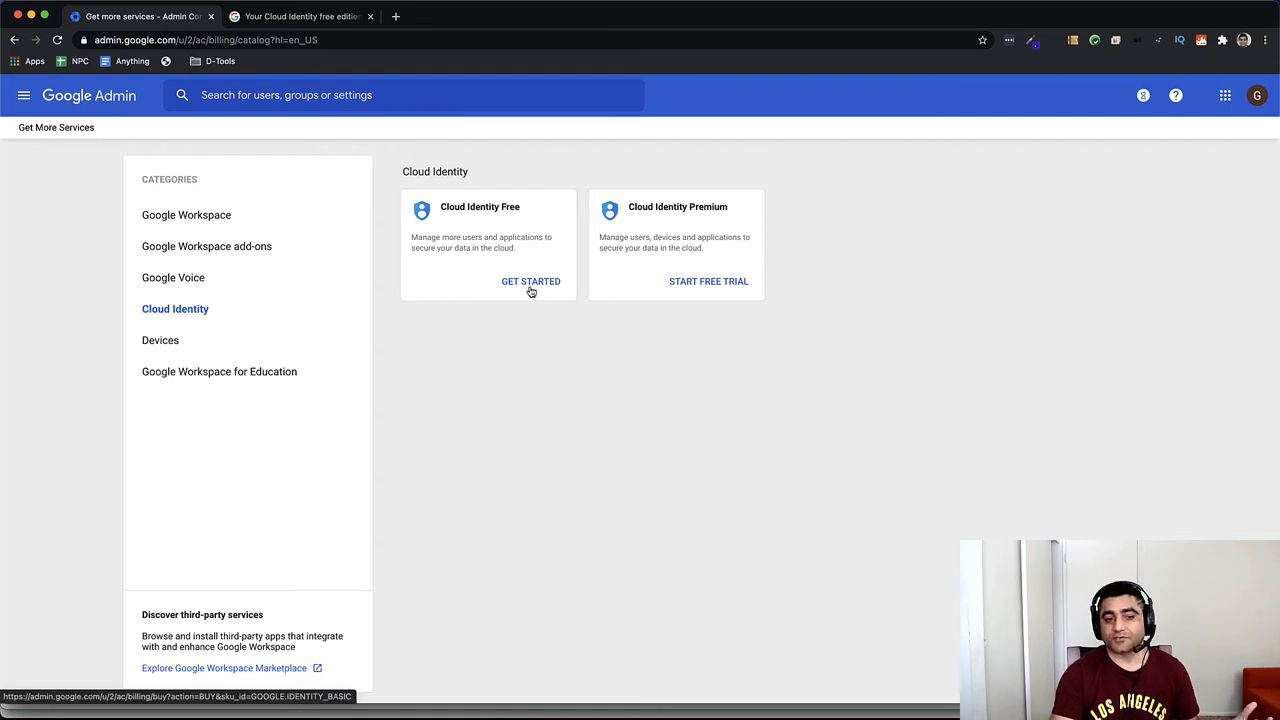
pyautogui.click(531, 281)
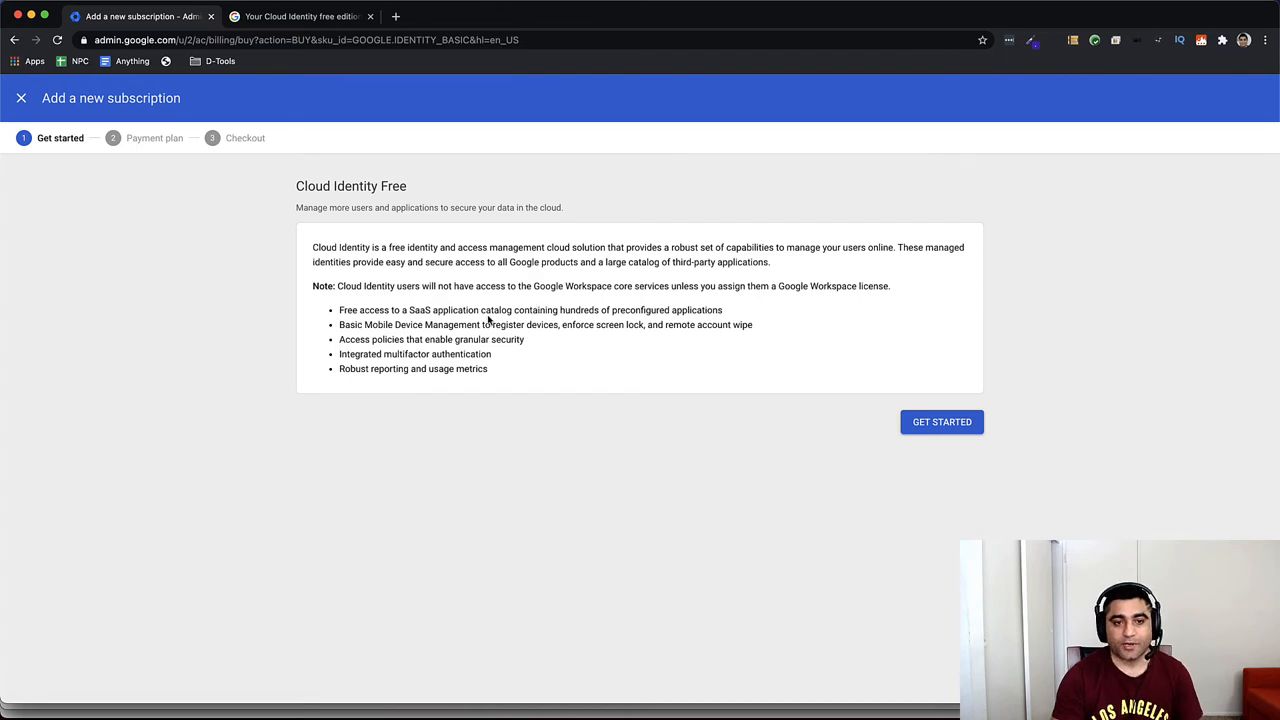
# Get started, check out with the free payment plan, and place the Cloud Identity Free order
pyautogui.click(941, 421)
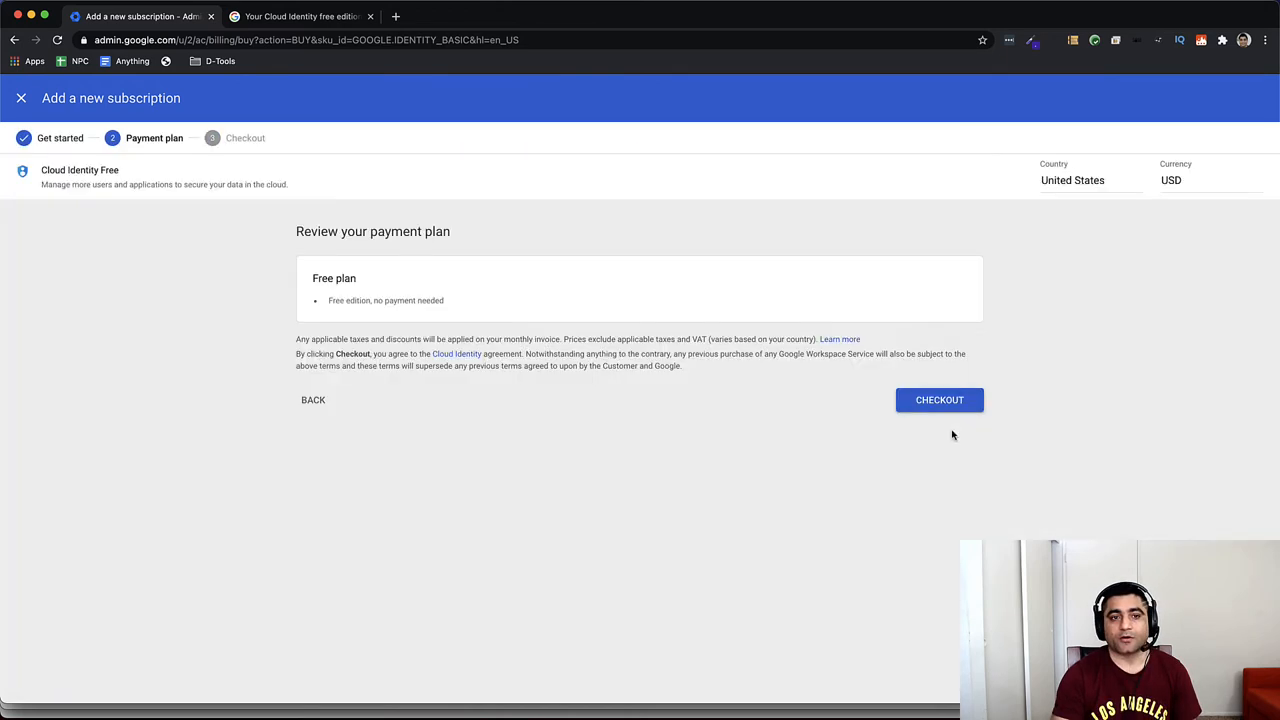
pyautogui.moveTo(367, 313)
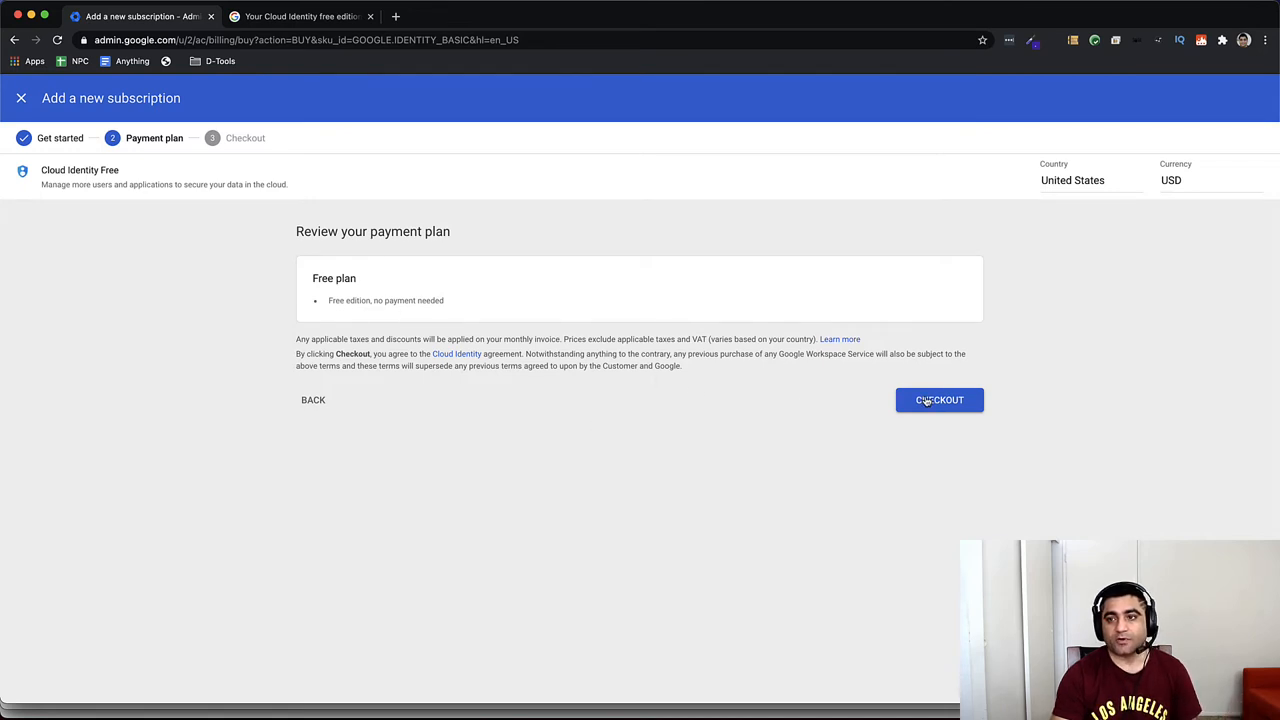
pyautogui.click(939, 400)
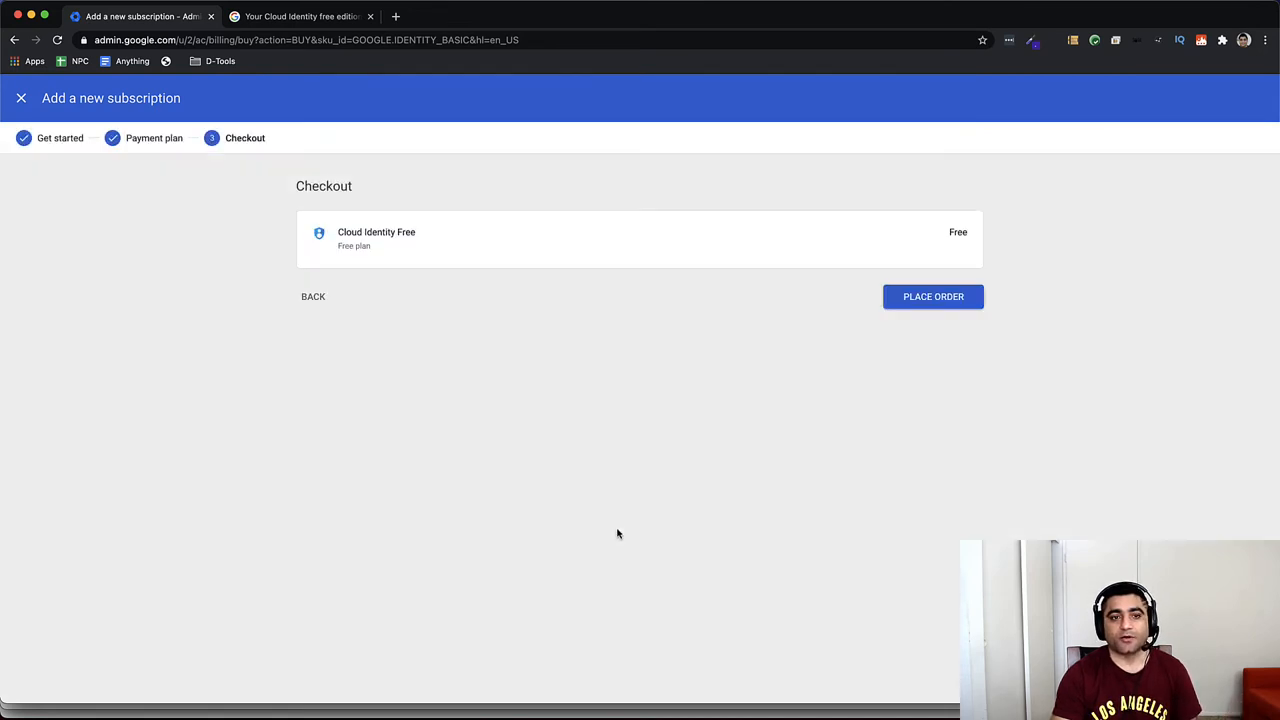
pyautogui.click(932, 296)
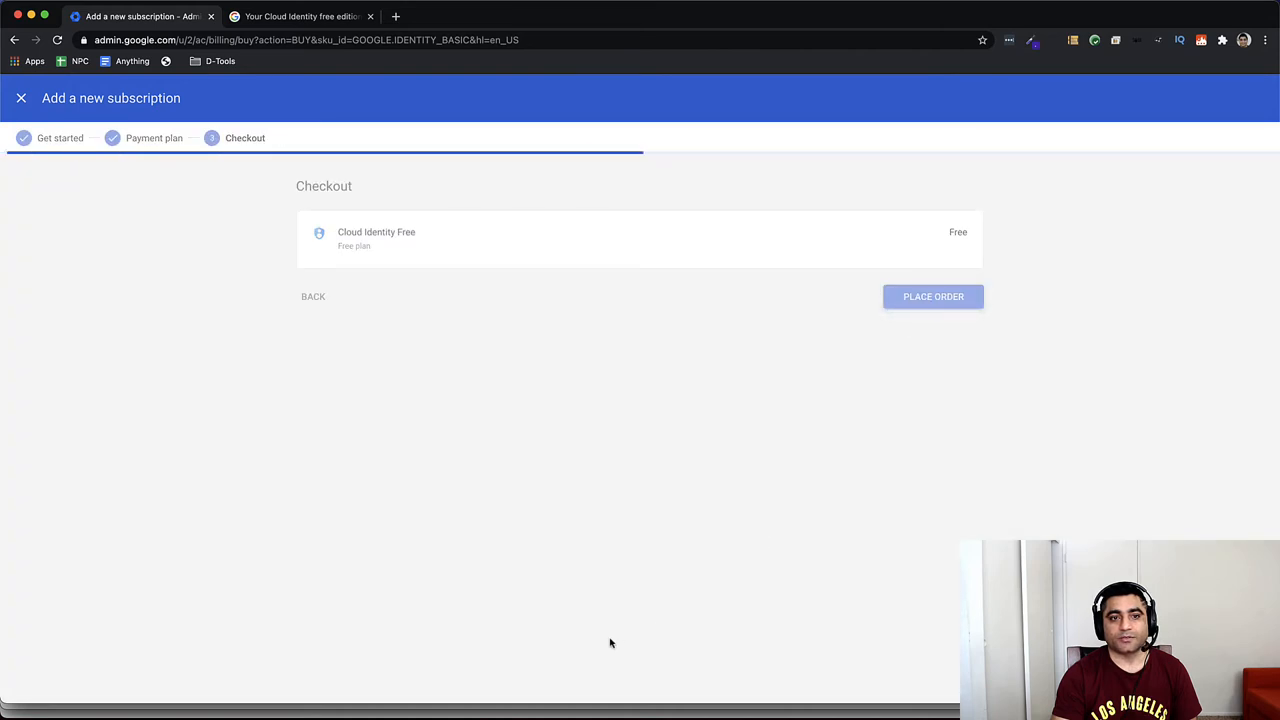
pyautogui.click(932, 296)
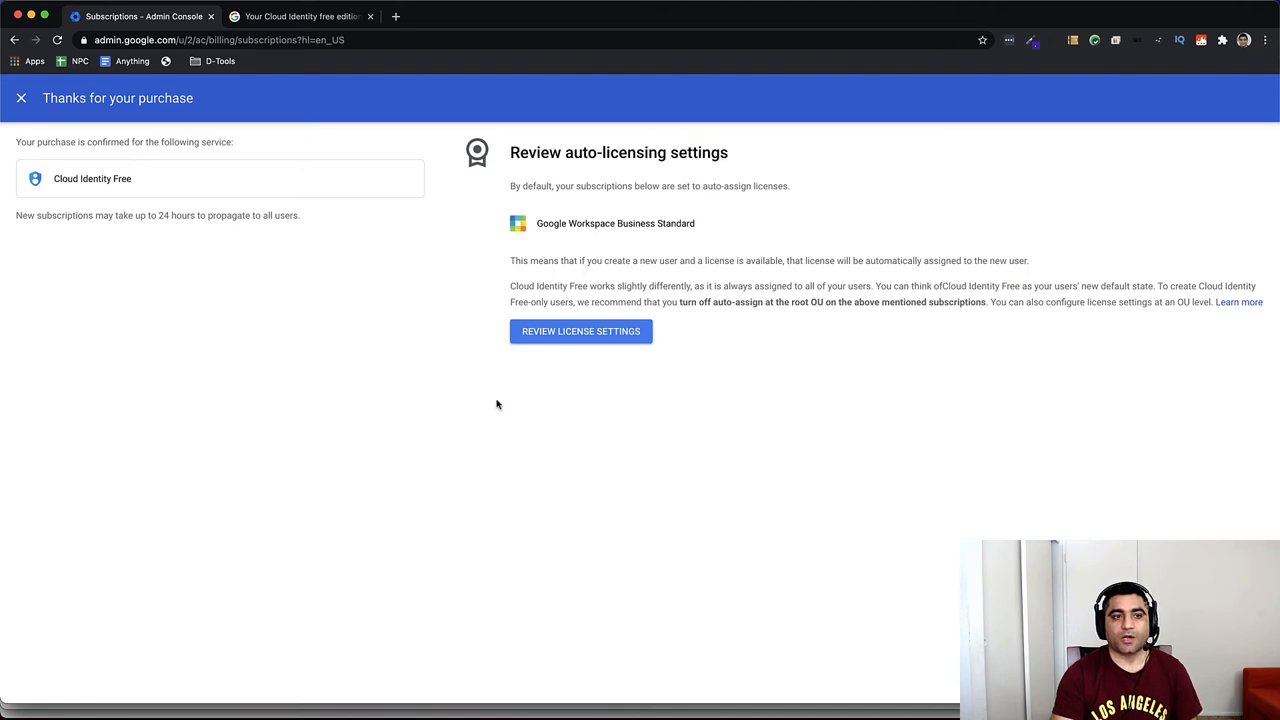
pyautogui.moveTo(577, 152)
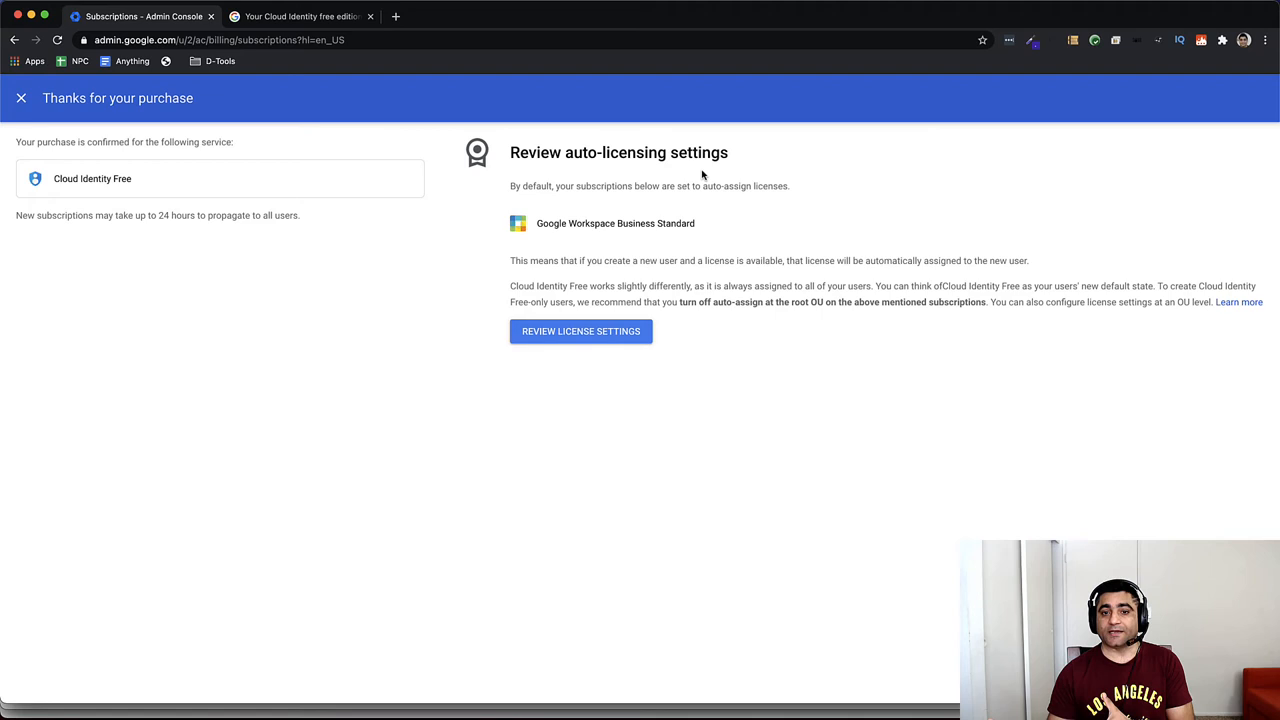
# Review License Settings from the purchase confirmation page
pyautogui.click(581, 331)
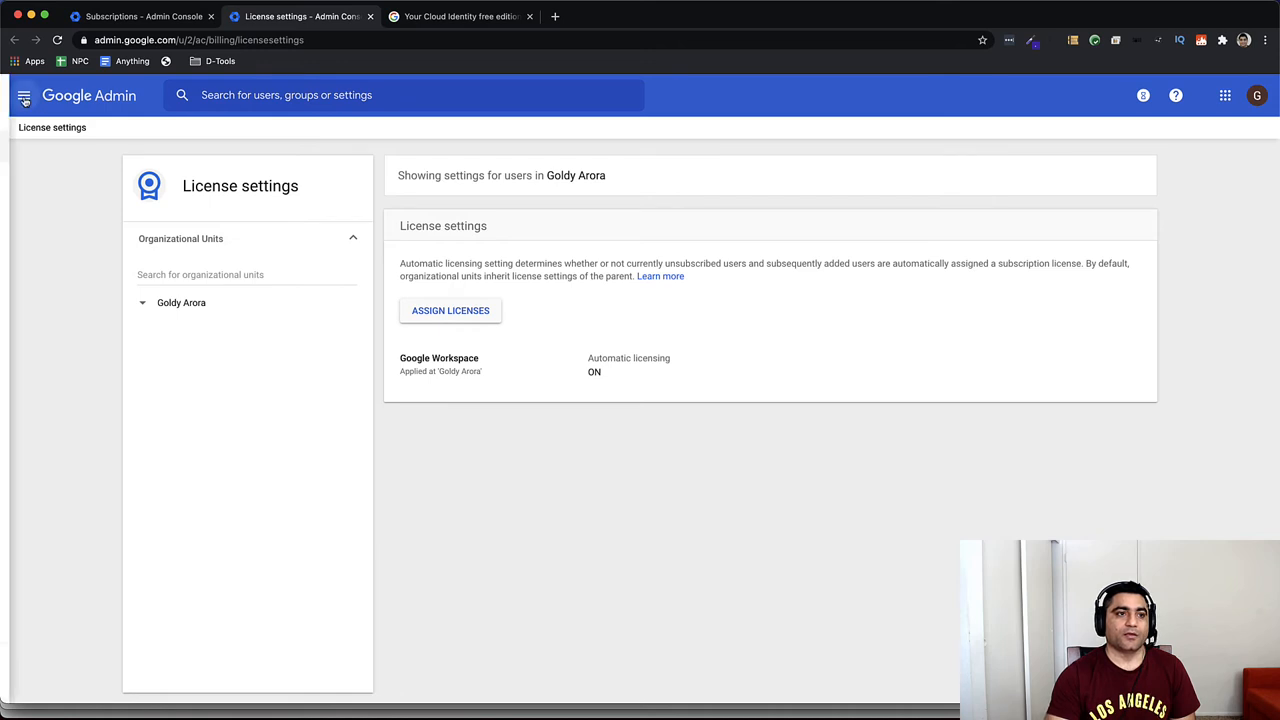
# Switch Google Workspace automatic licensing from ON to OFF and save the change
pyautogui.click(24, 95)
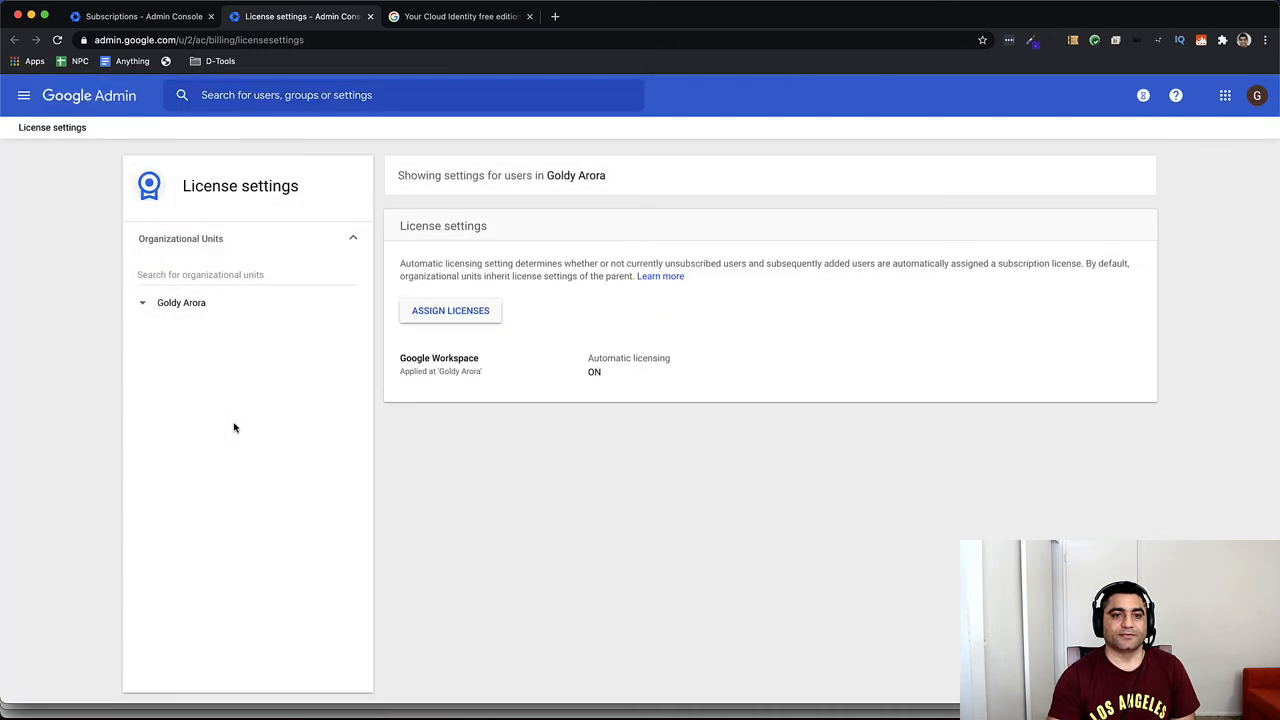
pyautogui.moveTo(593, 375)
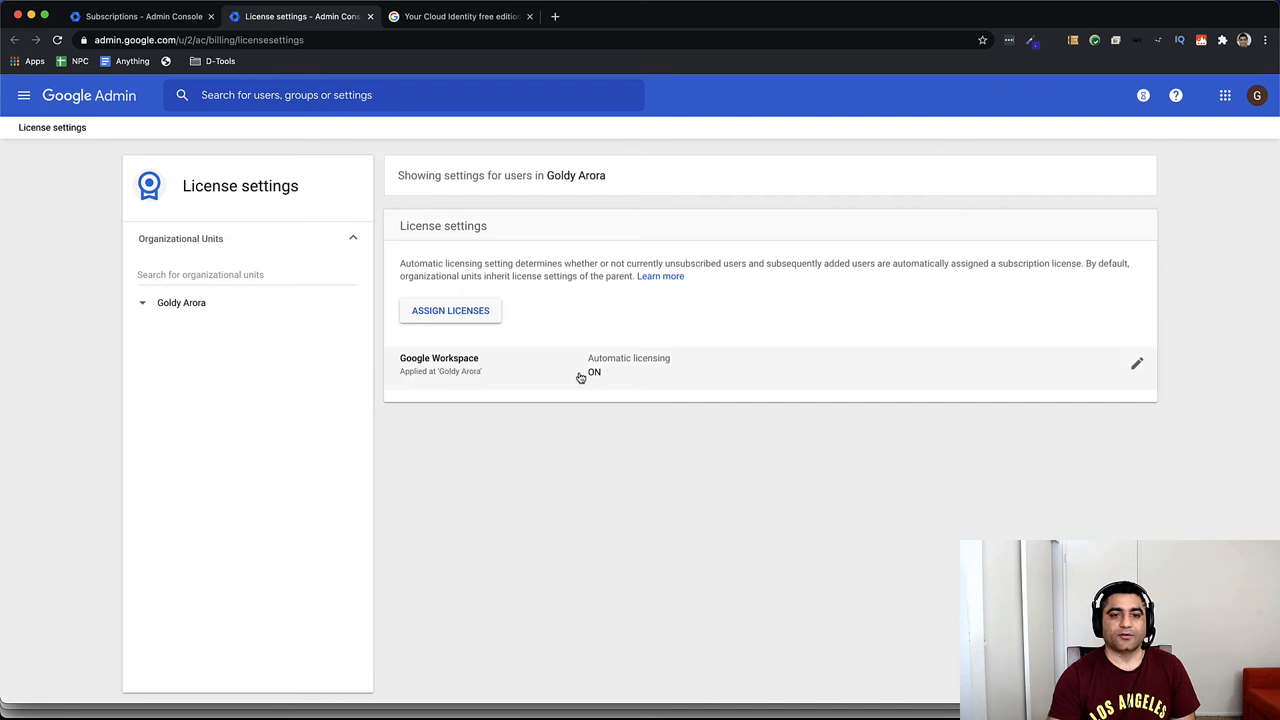
pyautogui.click(1137, 363)
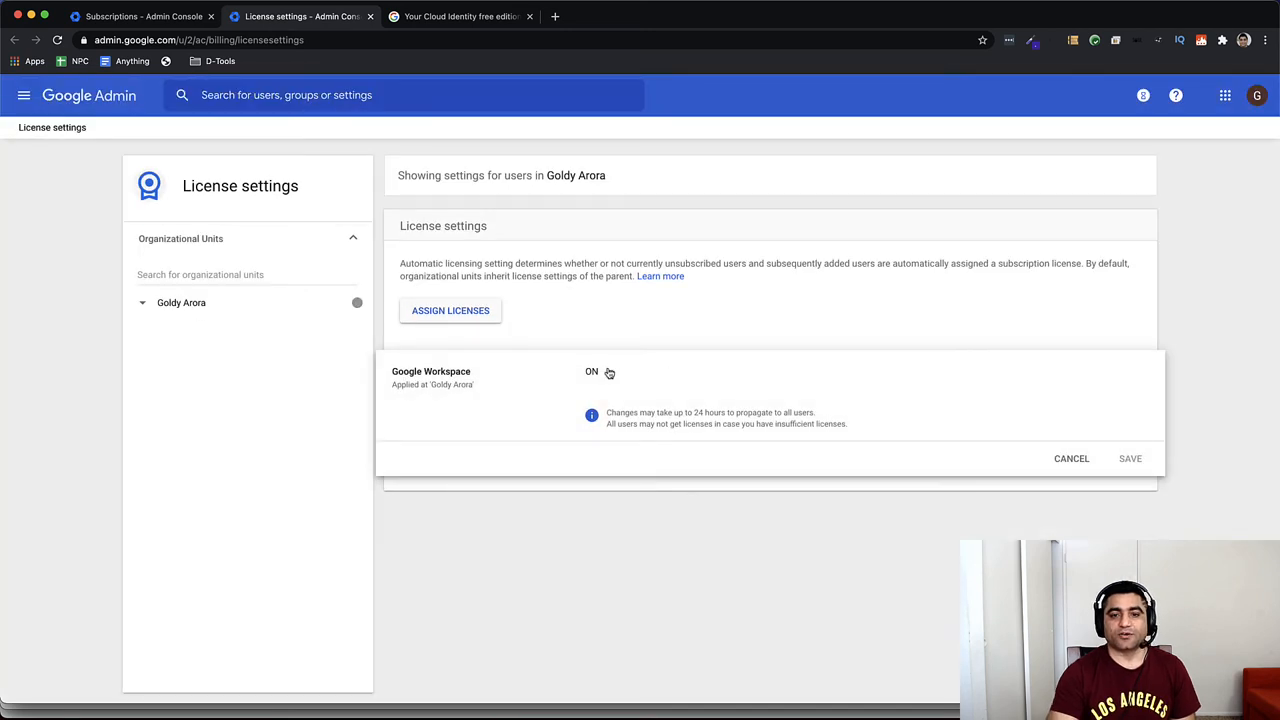
pyautogui.click(598, 371)
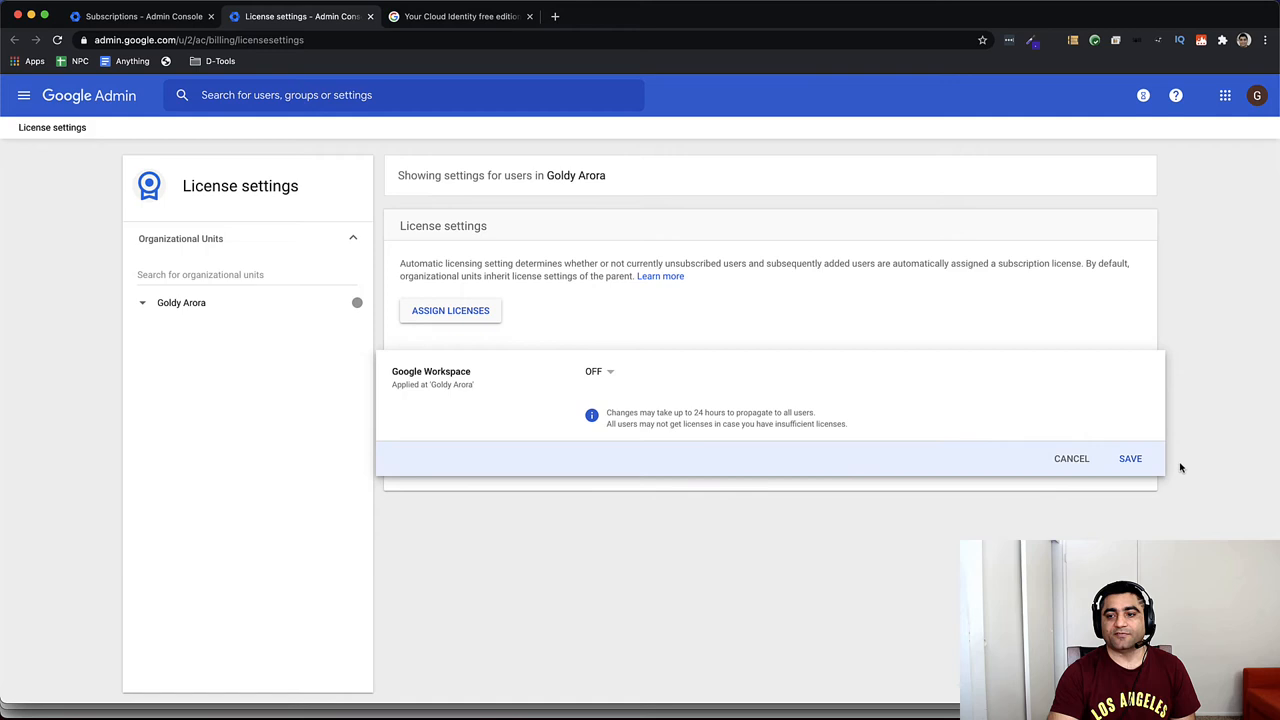
pyautogui.click(1130, 458)
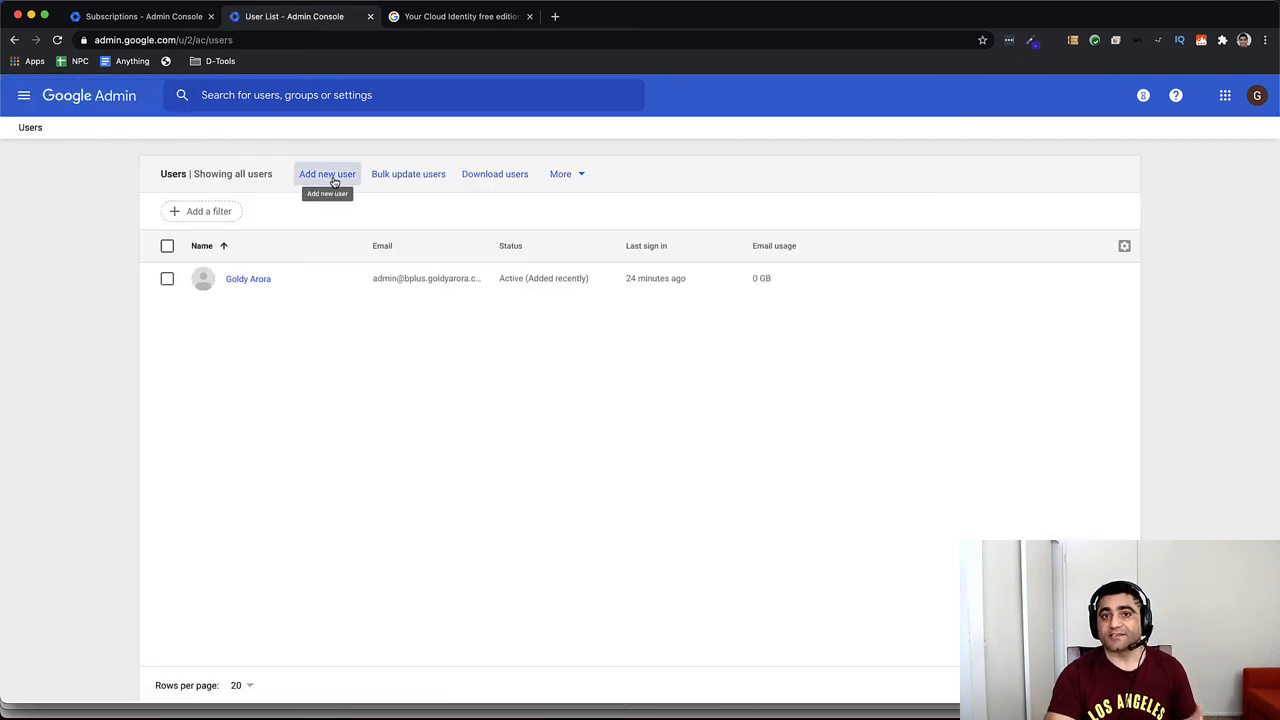
# Add a new user with first name test, last name ac and its primary email, then dismiss the password details
pyautogui.click(327, 174)
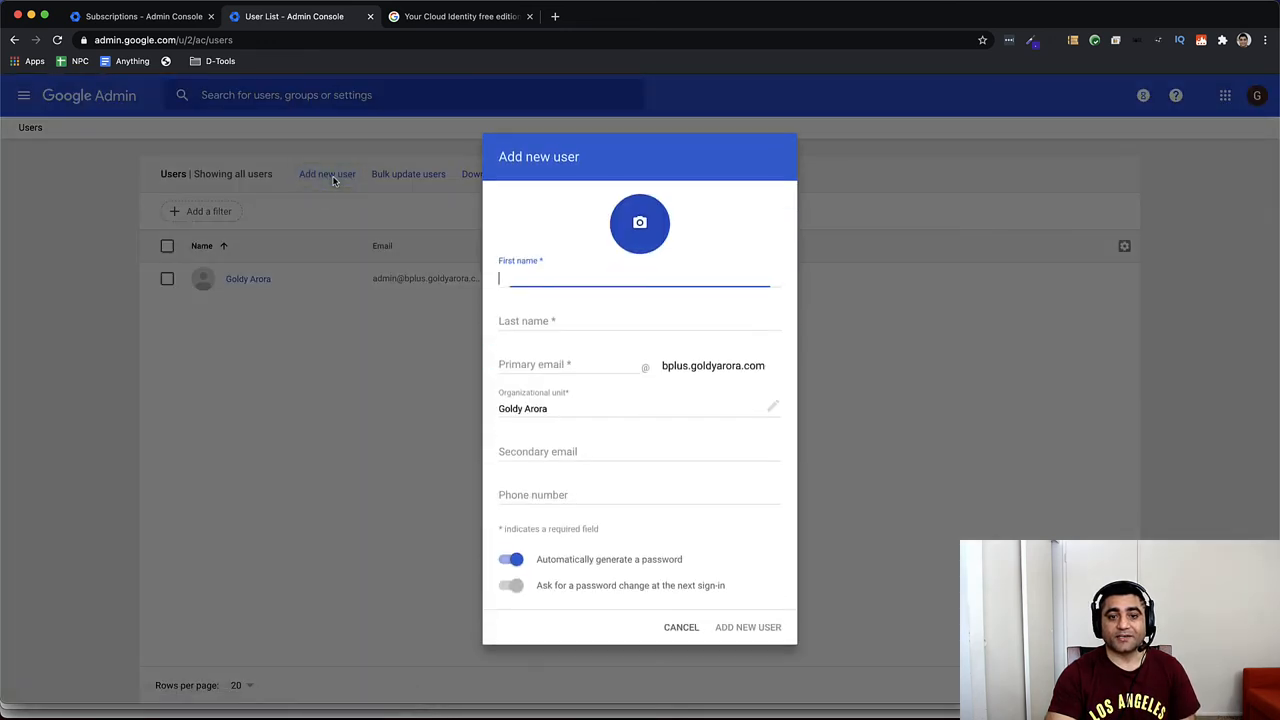
pyautogui.write('tes')
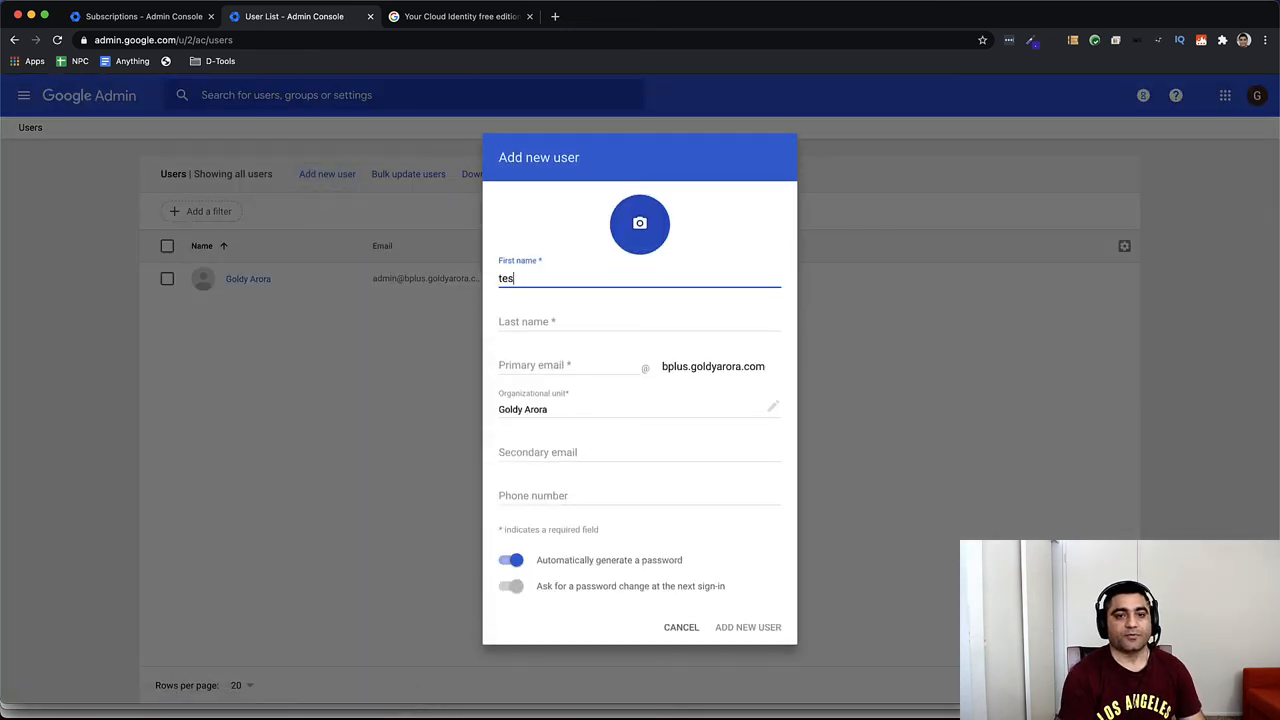
pyautogui.write('a')
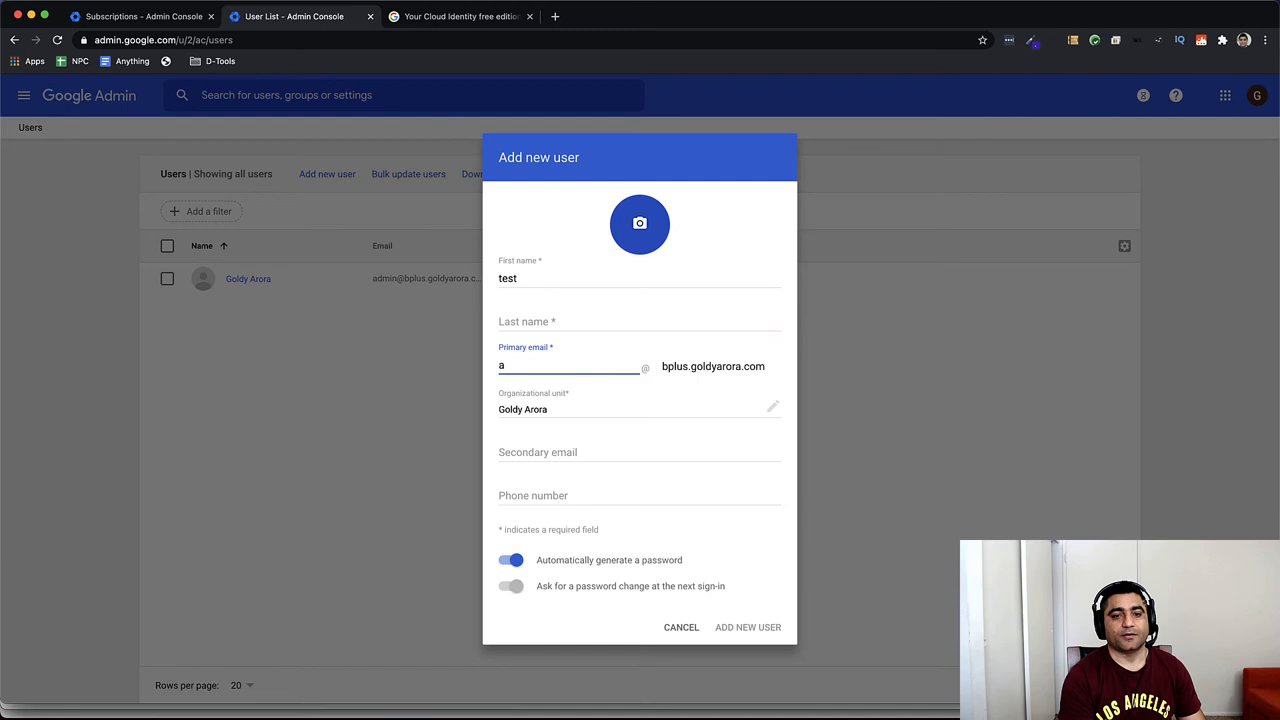
pyautogui.write('est')
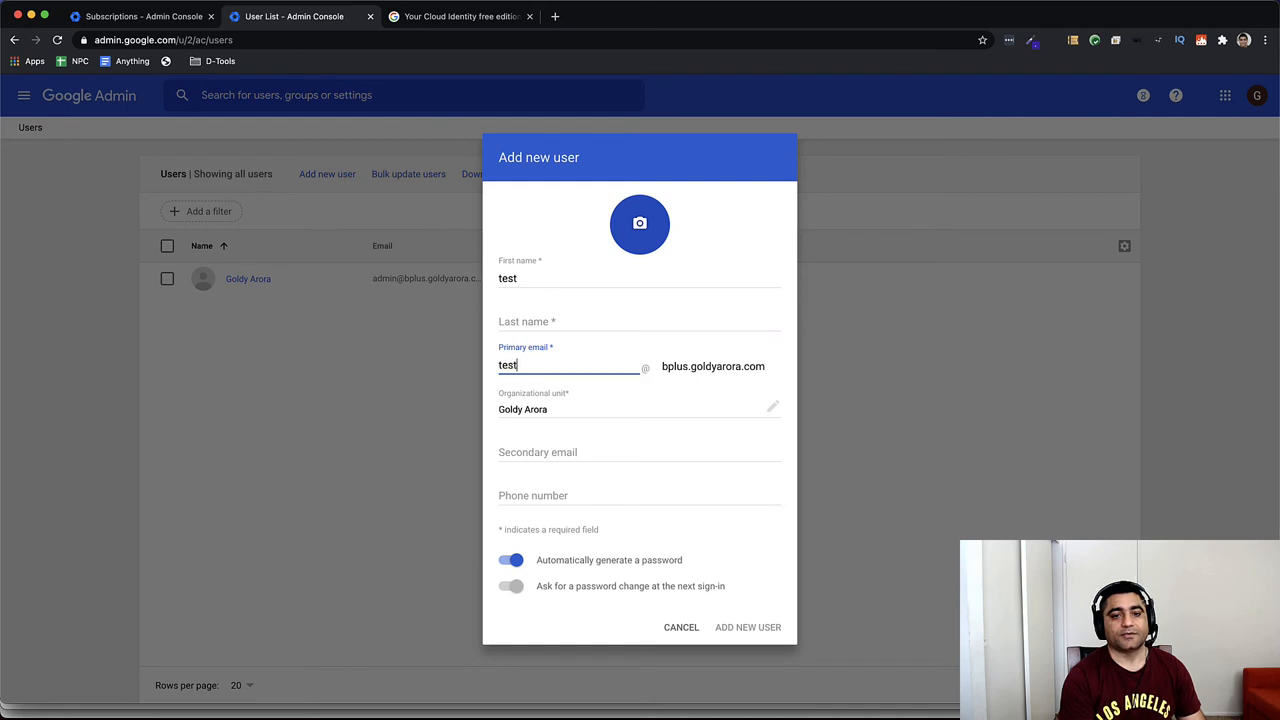
pyautogui.write('ac')
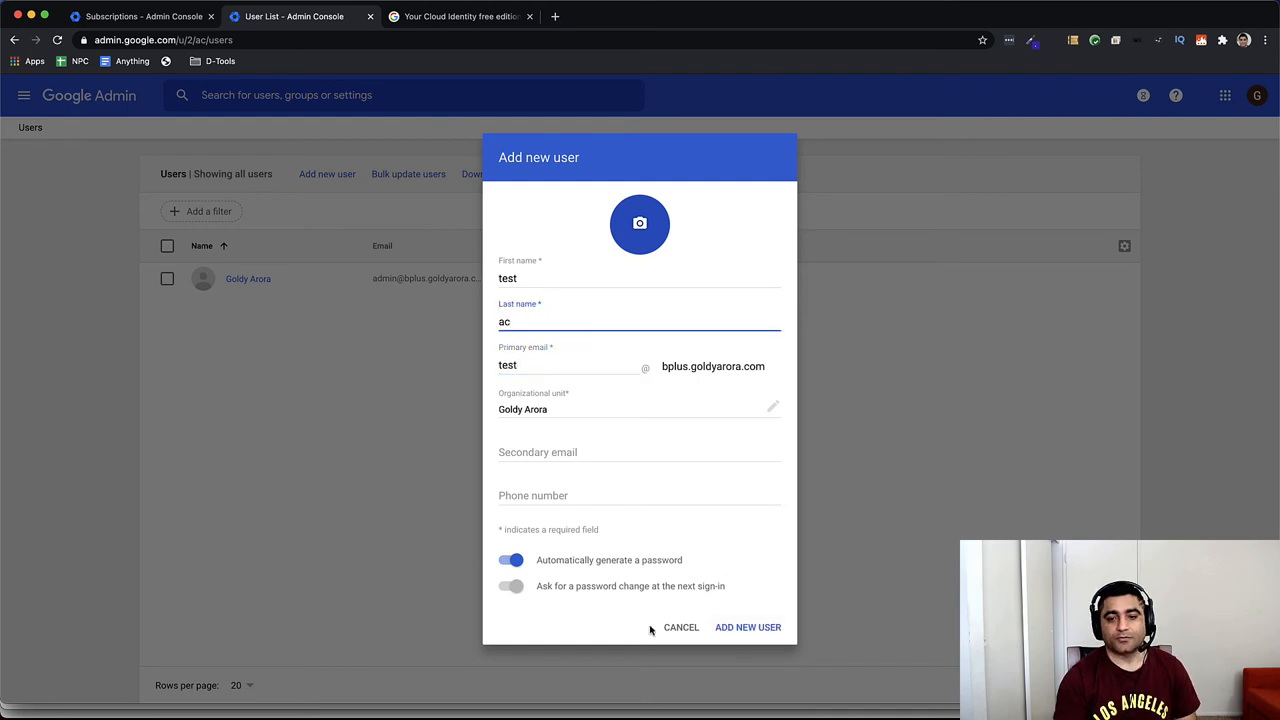
pyautogui.click(747, 627)
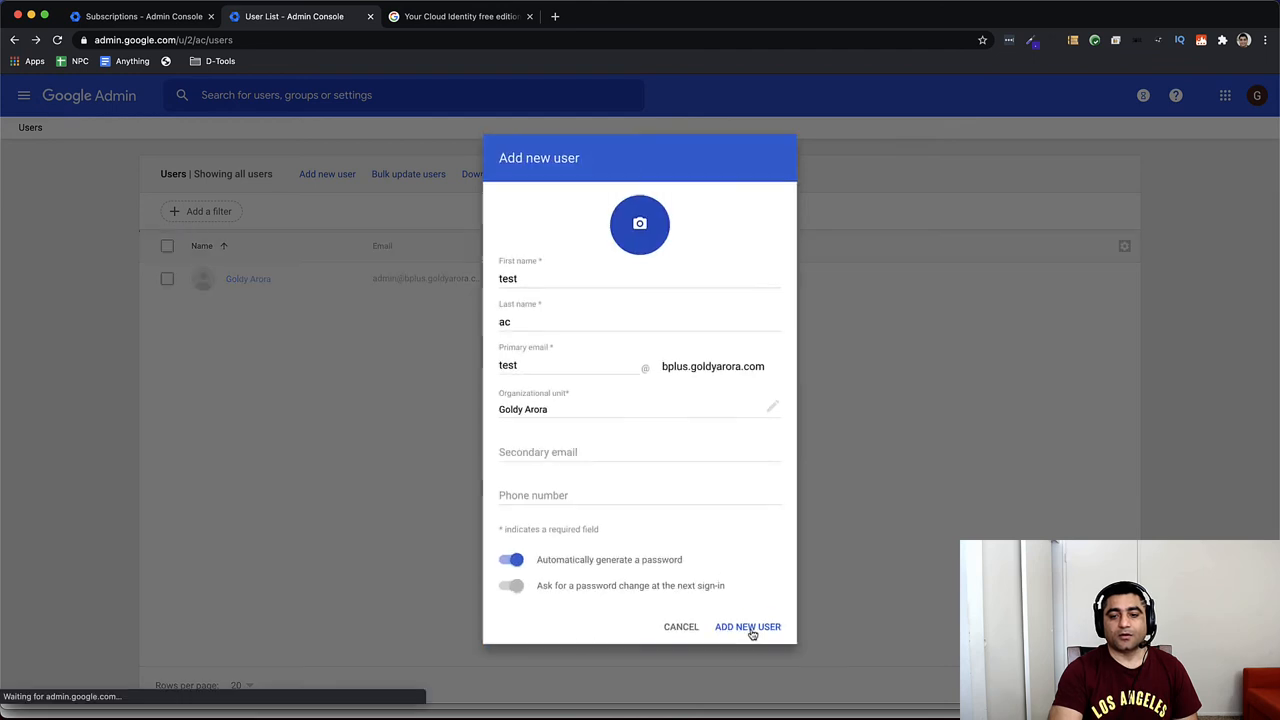
pyautogui.click(747, 626)
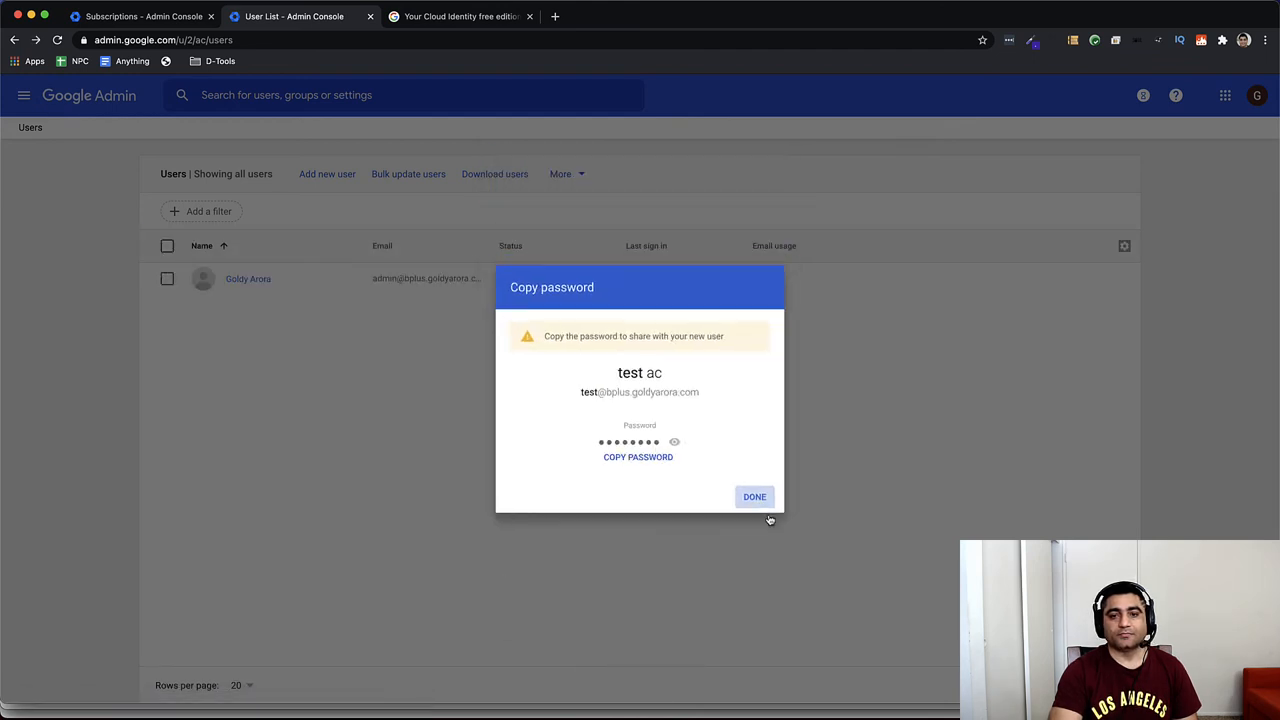
pyautogui.click(754, 496)
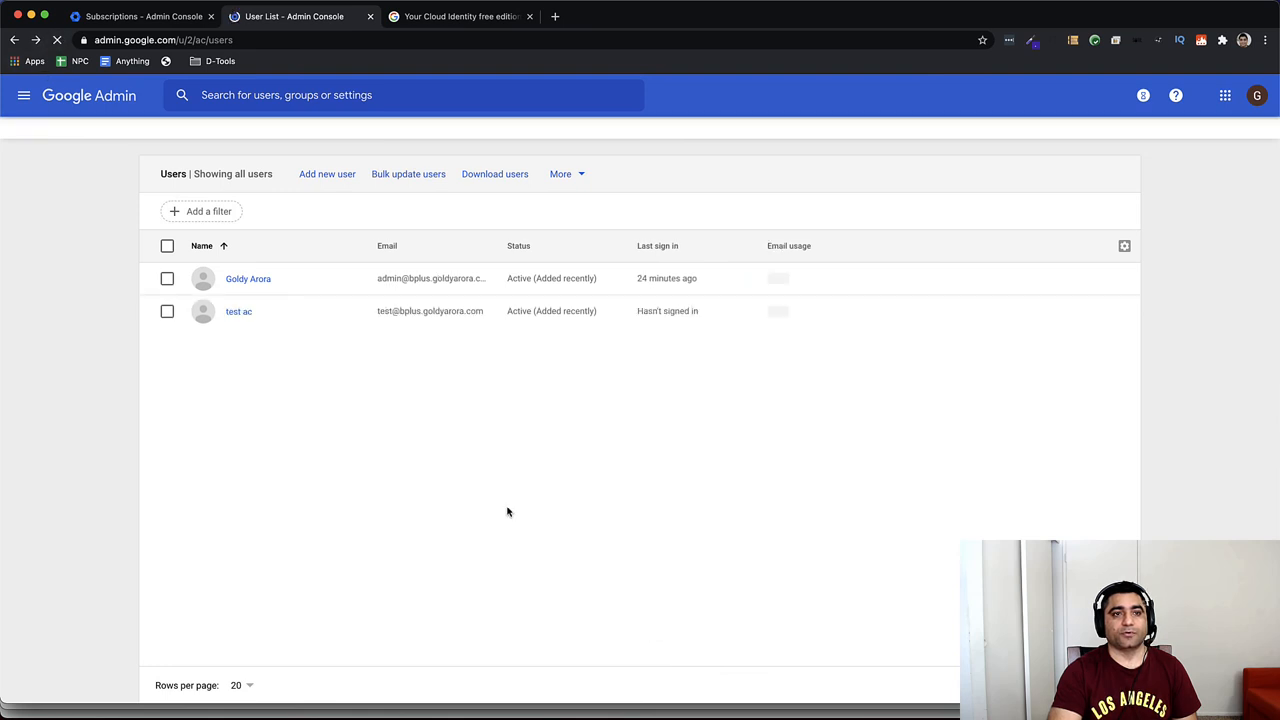
# View the test ac user's details to confirm a Cloud Identity Free license is assigned
pyautogui.click(238, 311)
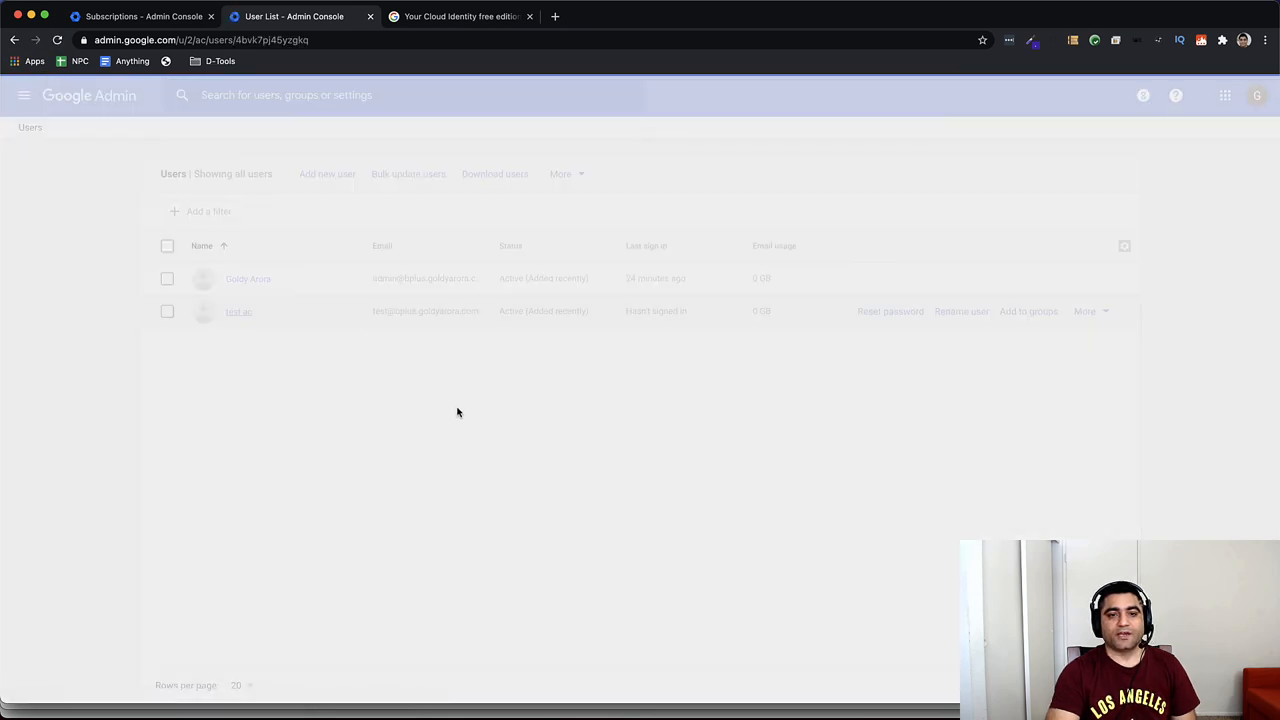
pyautogui.click(239, 311)
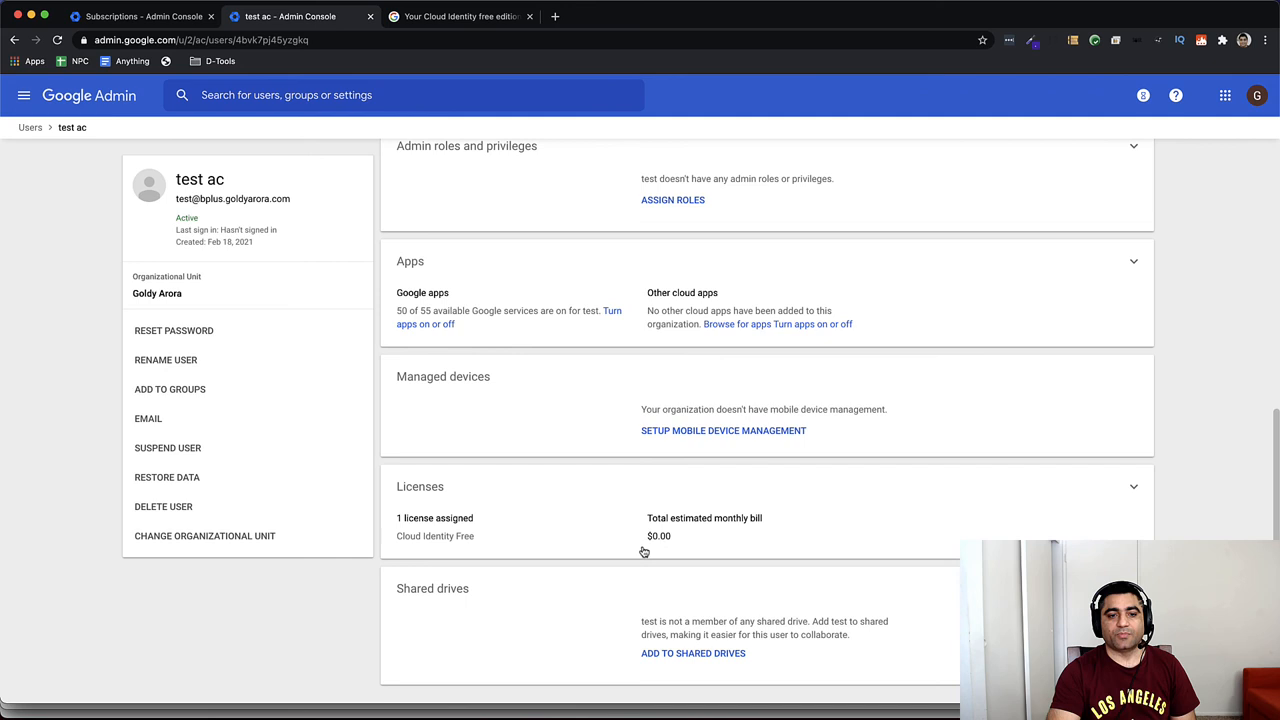